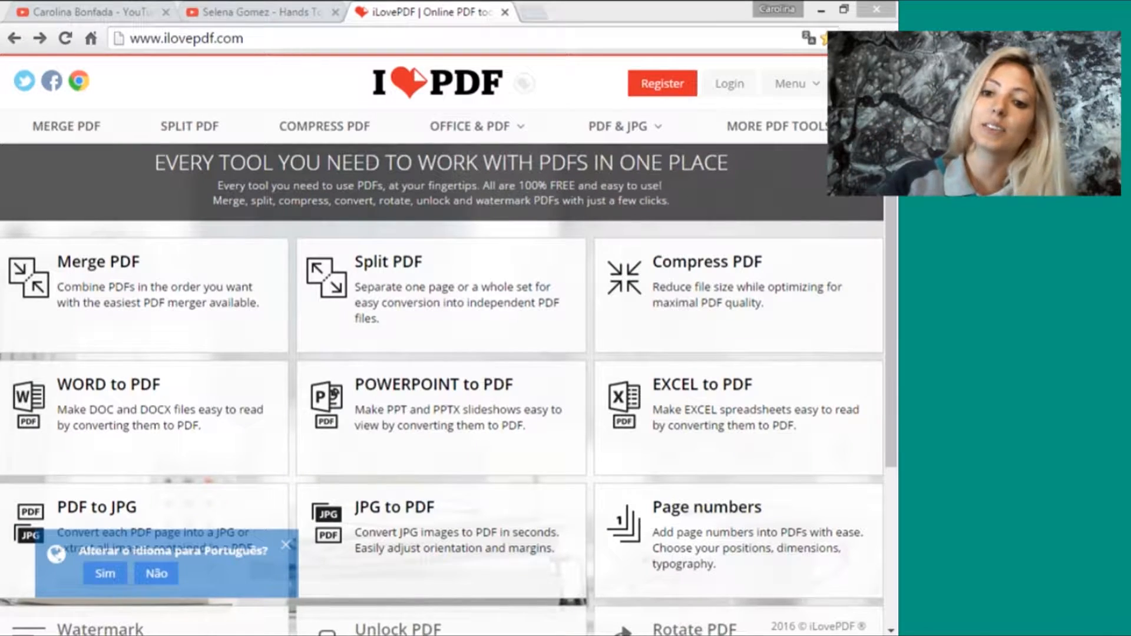
mouse_move(263, 352)
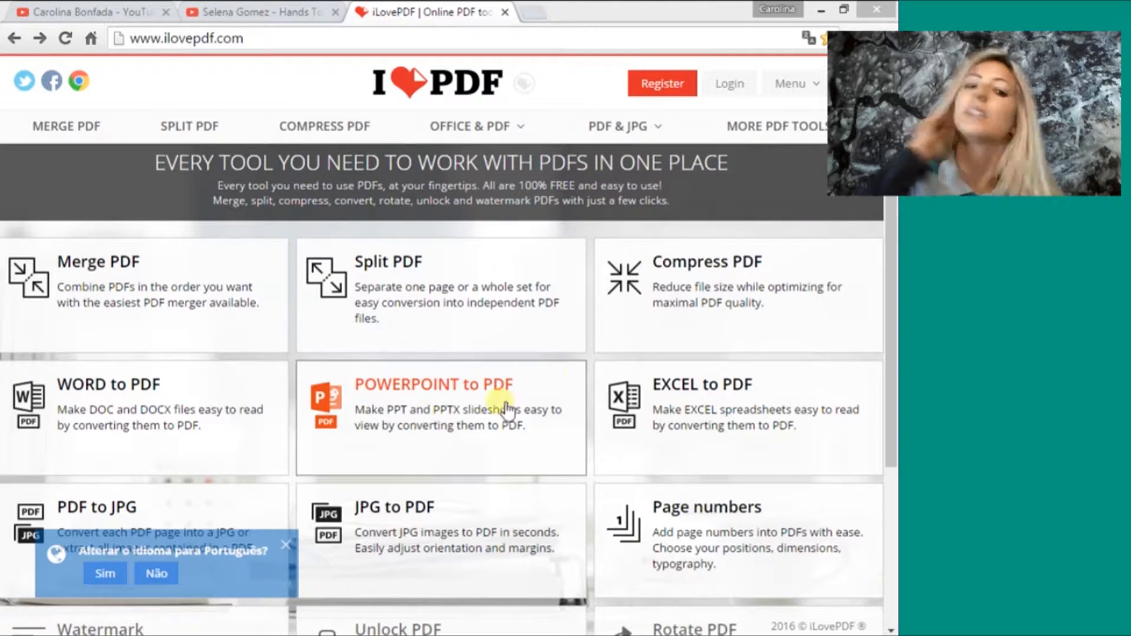
- Start the Merge PDF tool and choose to select PDF files from the computer
scroll(down, 3)
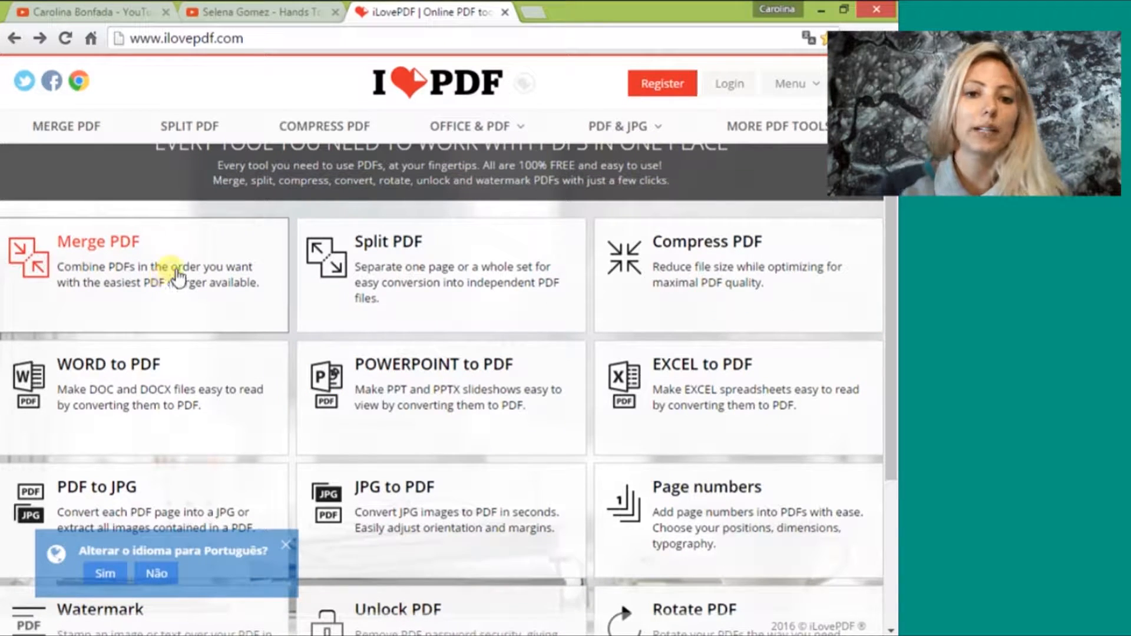
click(99, 241)
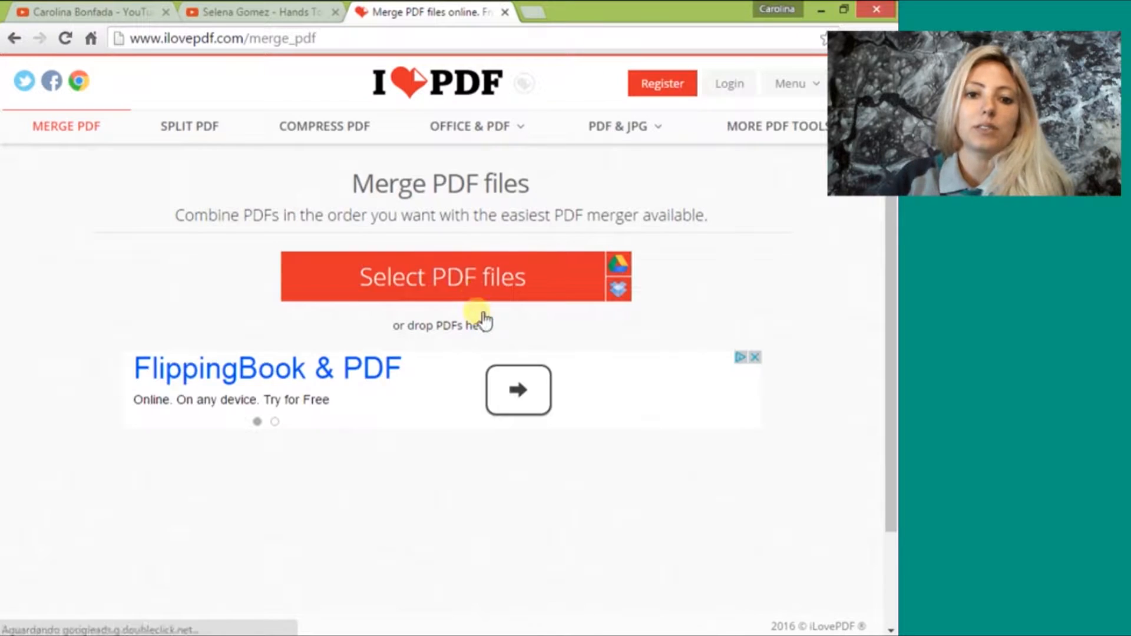
click(441, 276)
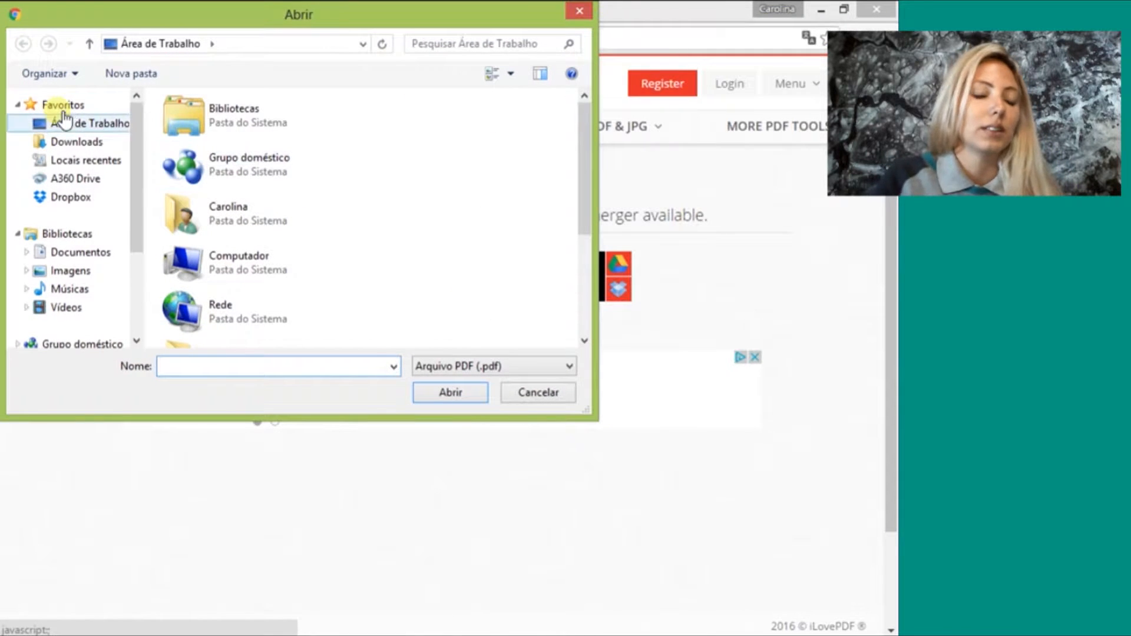
mouse_move(577, 165)
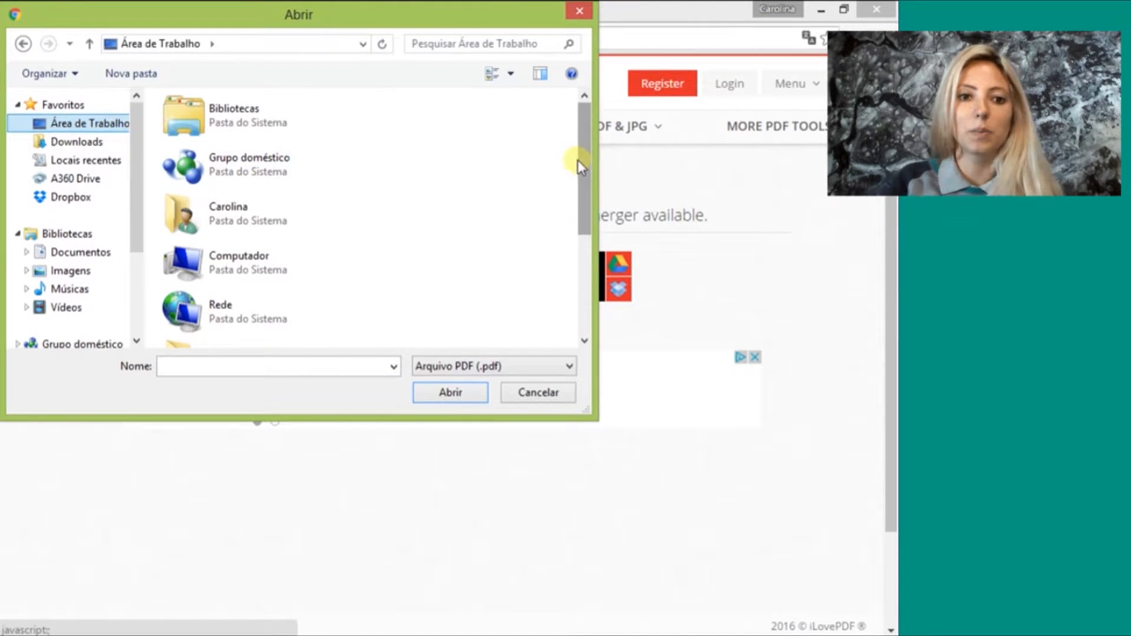
- Browse to the Personal folder and upload Curriculum Vitae PORT and Portfolio ING into the merge tool
scroll(down, 3)
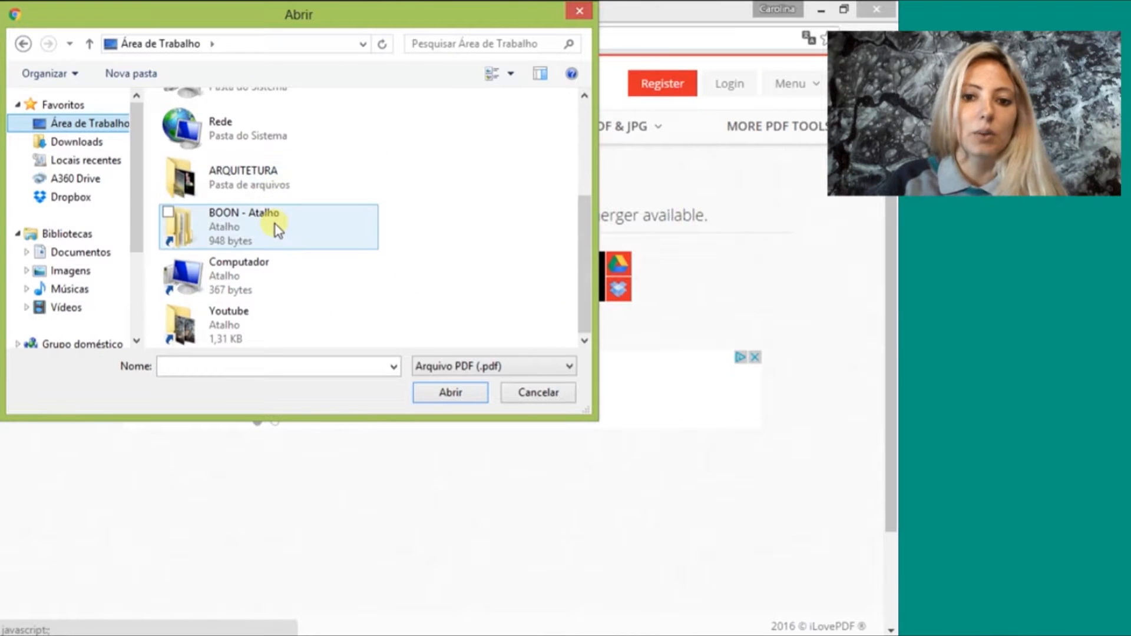
double_click(242, 177)
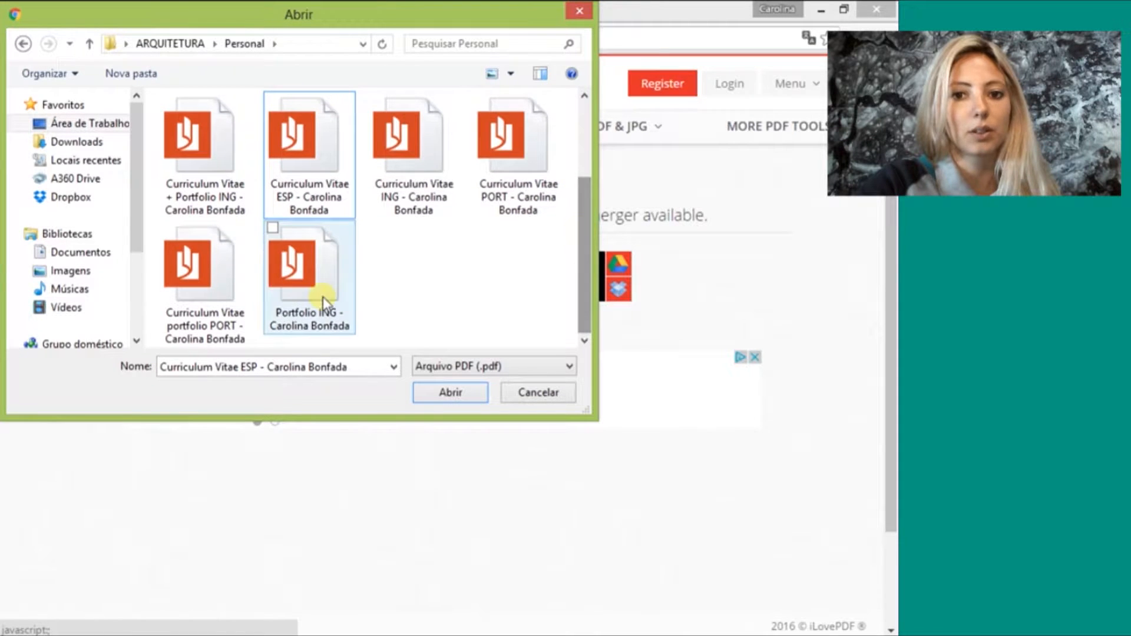
click(308, 278)
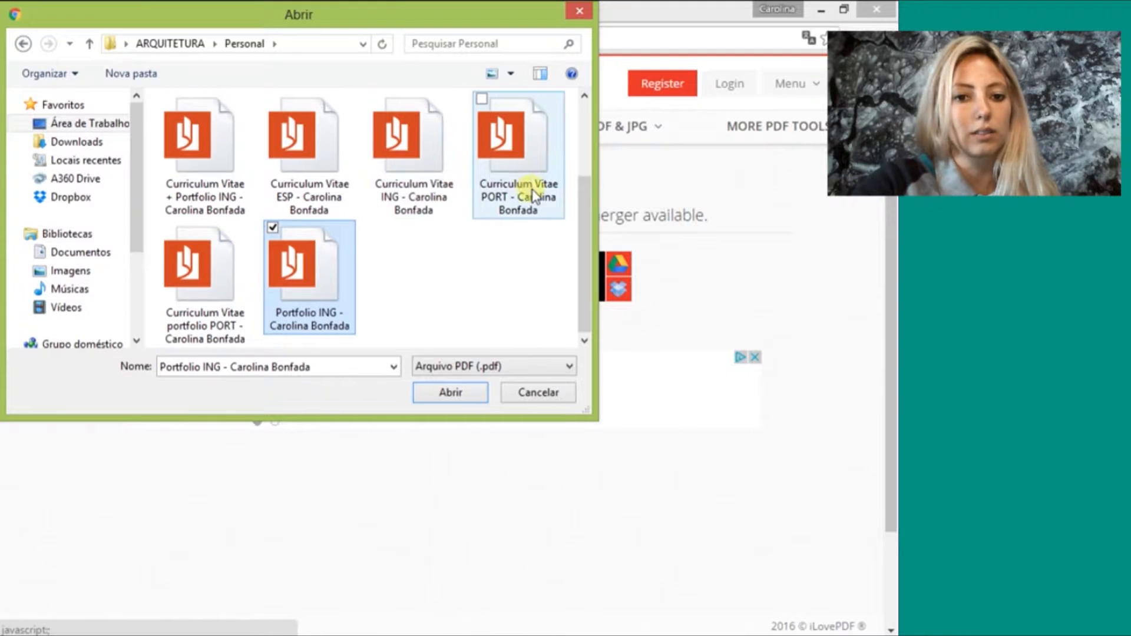
click(517, 136)
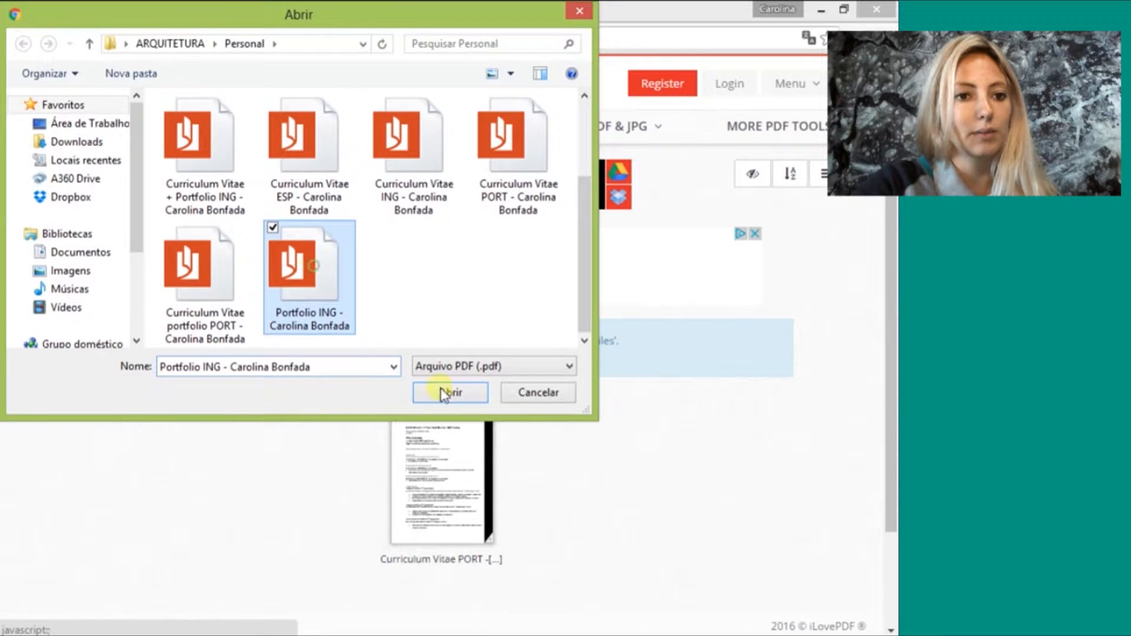
click(448, 393)
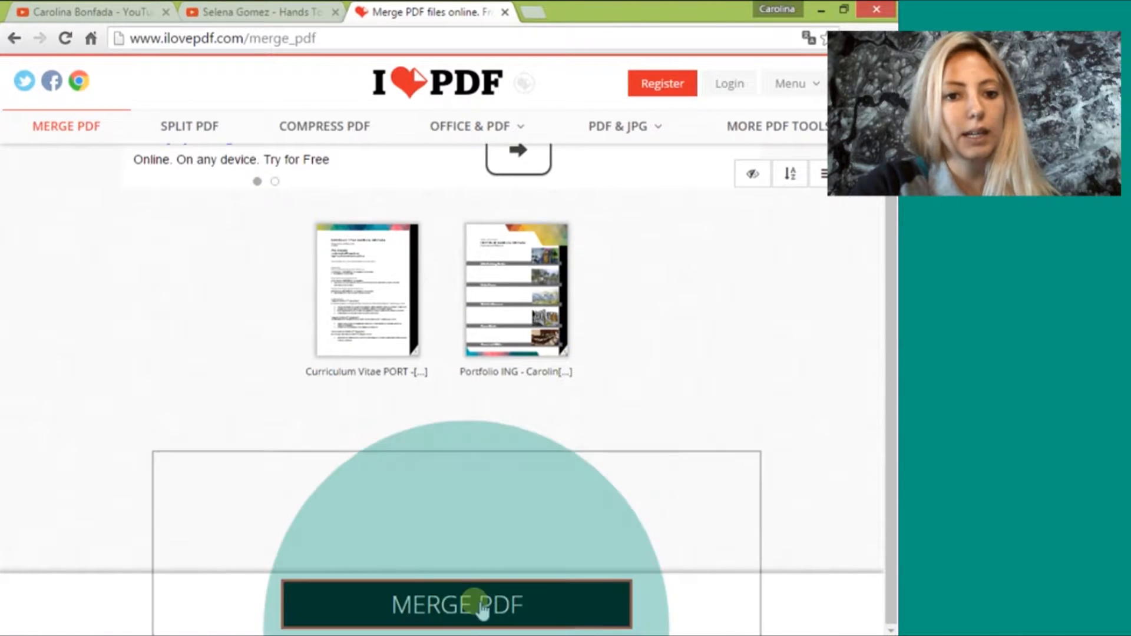
- Merge the CV and portfolio and download the result as ilovepdf_merged.pdf
click(456, 605)
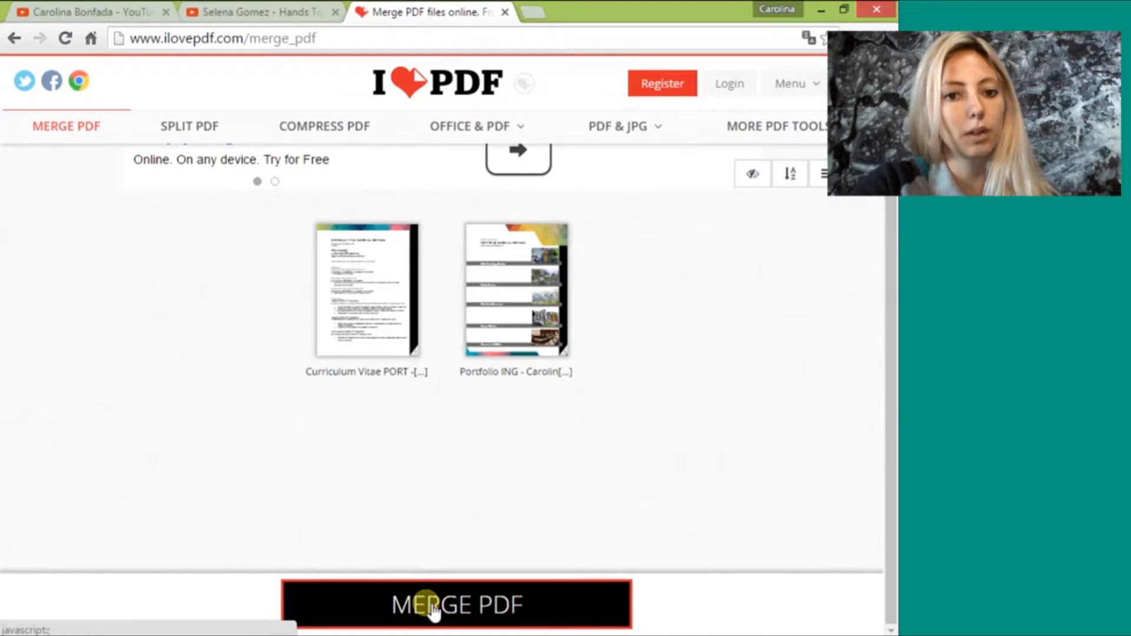
click(457, 605)
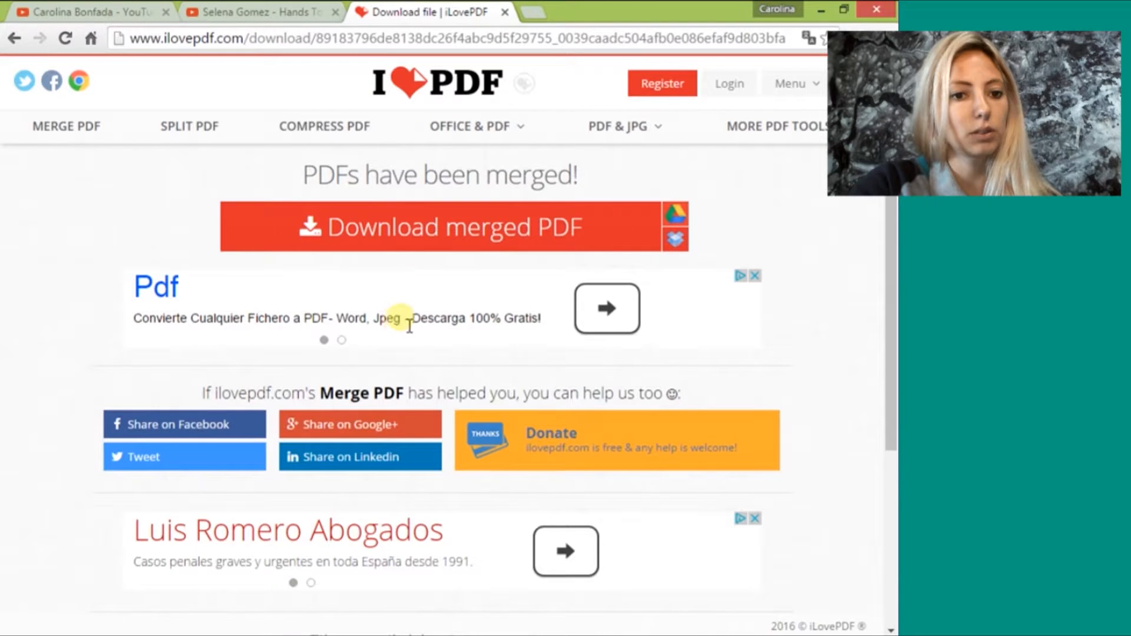
click(439, 227)
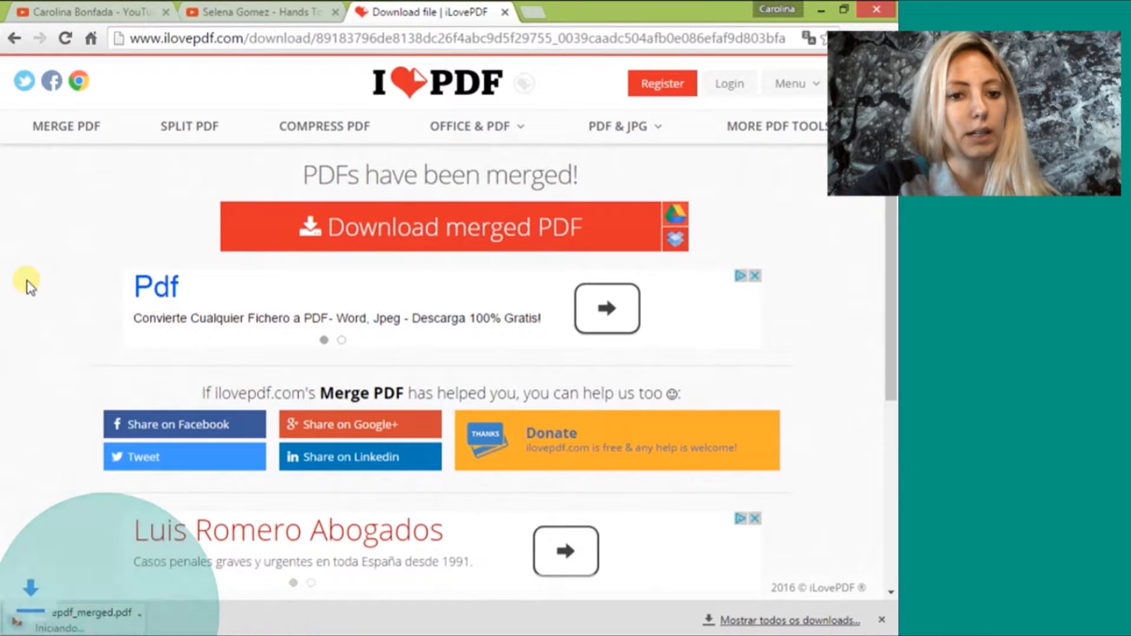
scroll(down, 3)
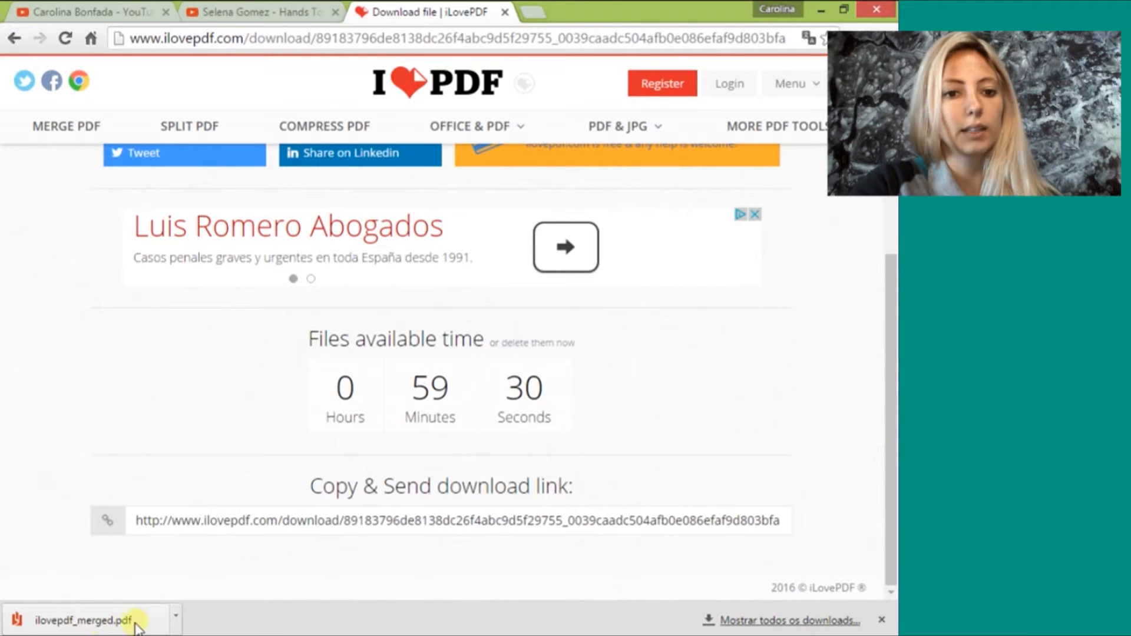
- Review the 17-page ilovepdf_merged.pdf in Chrome's viewer, then return to the iLovePDF download page
click(79, 620)
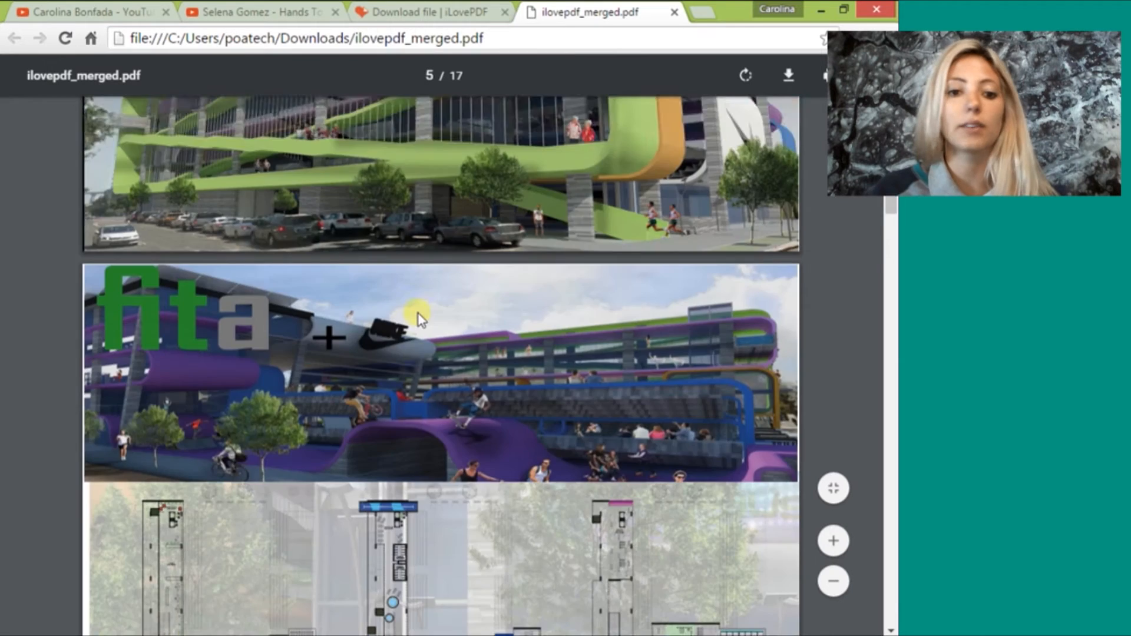
scroll(down, 3)
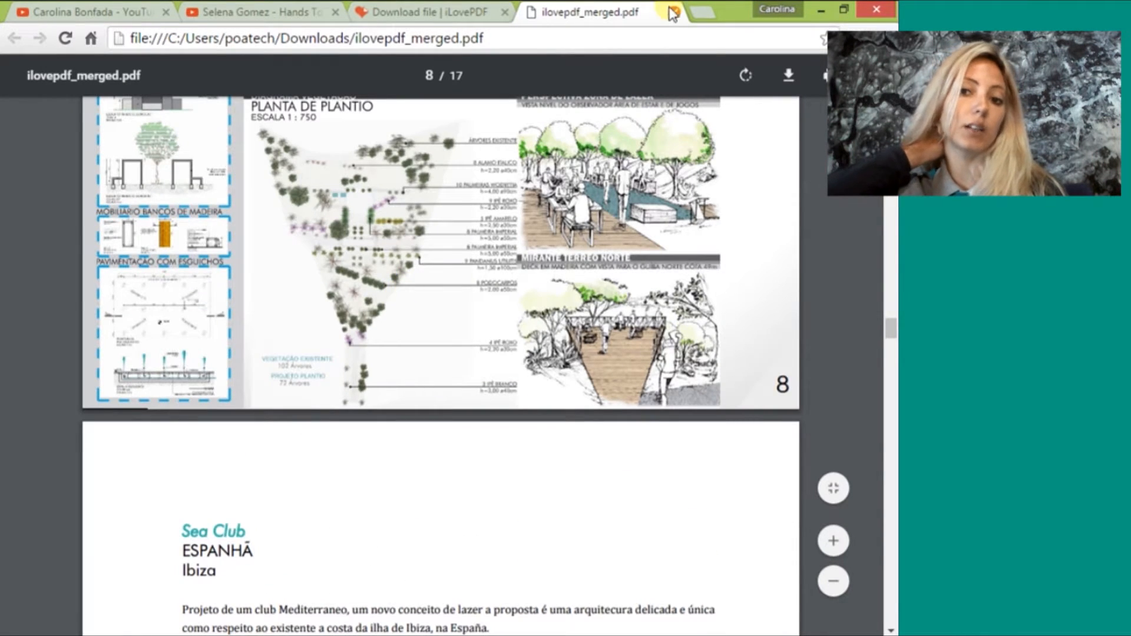
click(653, 12)
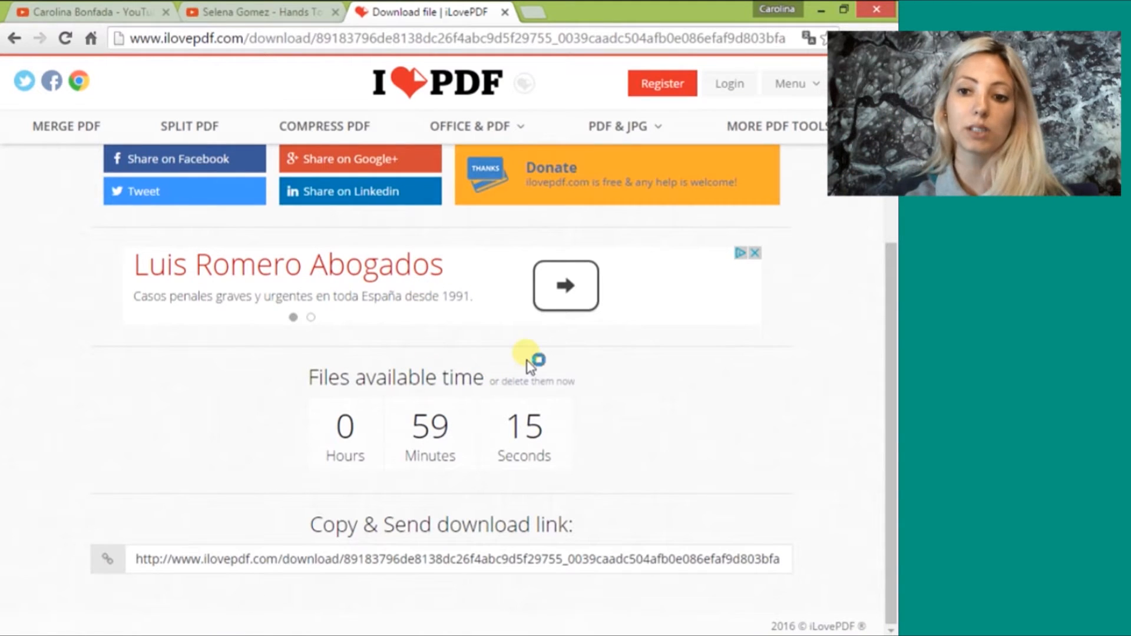